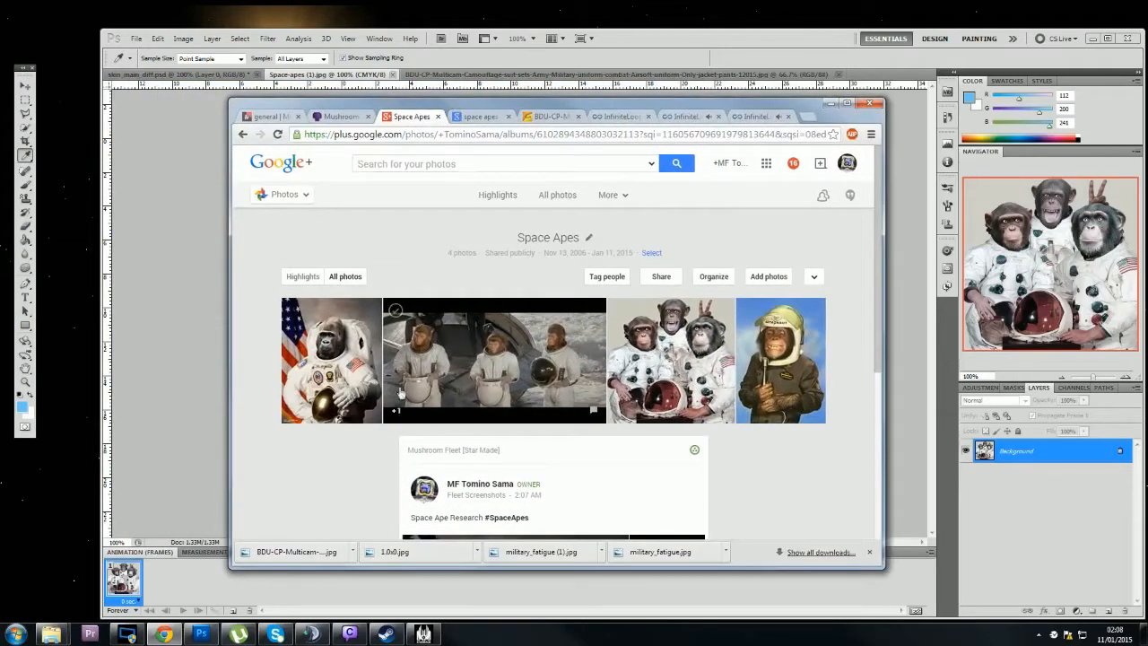
- View the Space Apes photos: the gorilla, movie apes, and chimpanzee astronauts
click(331, 360)
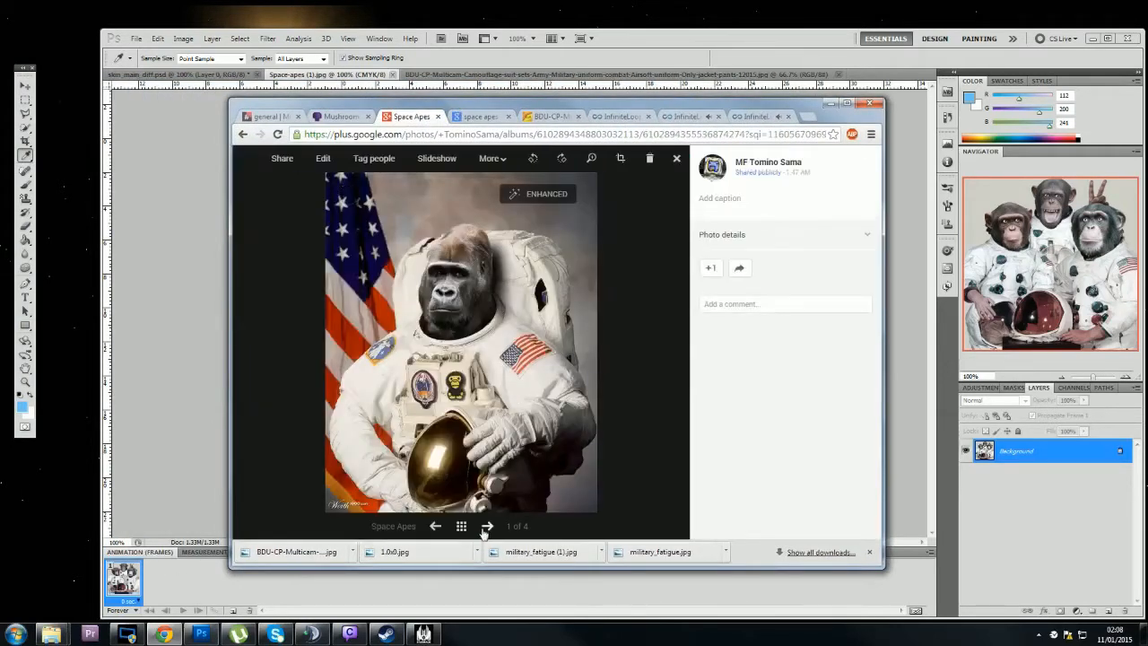
click(487, 526)
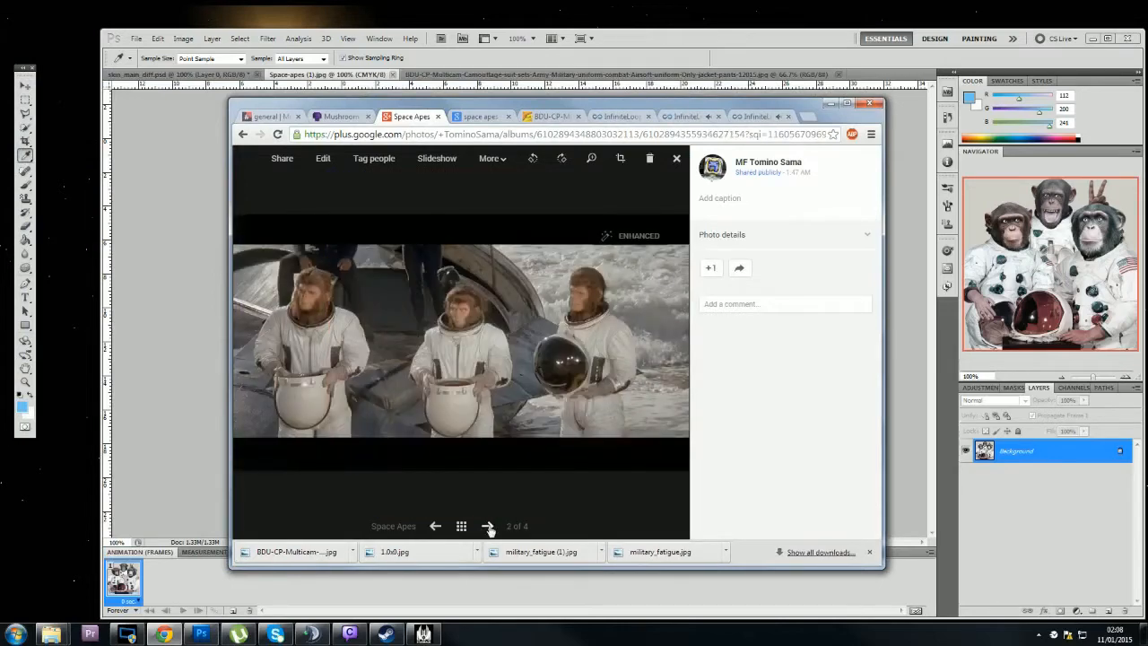
click(489, 527)
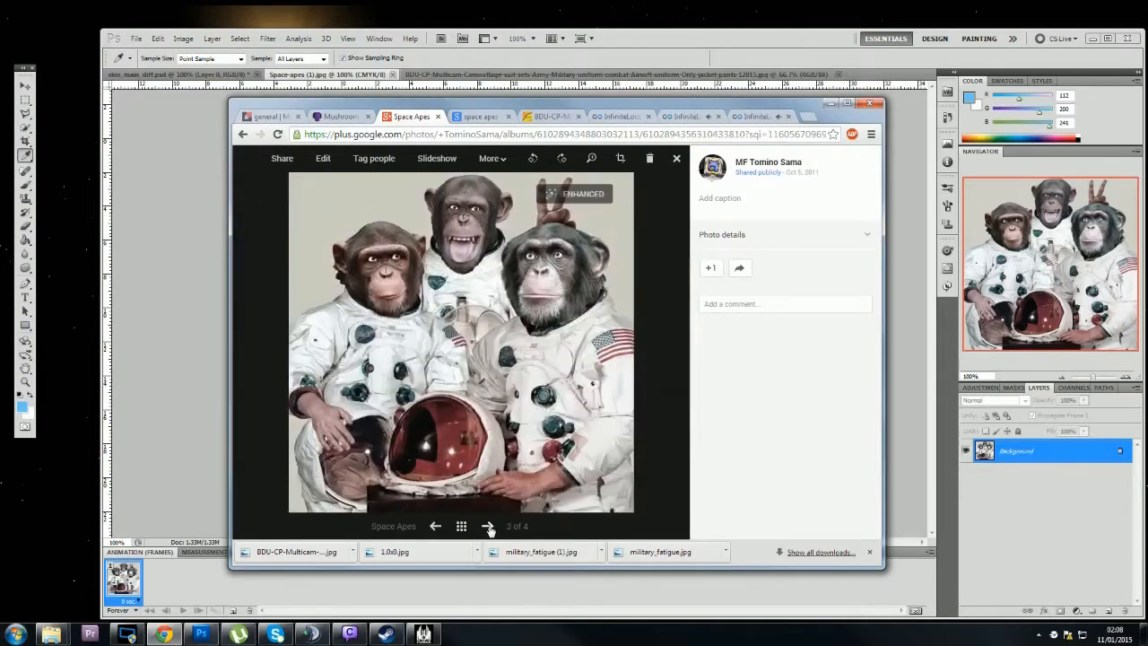
click(487, 526)
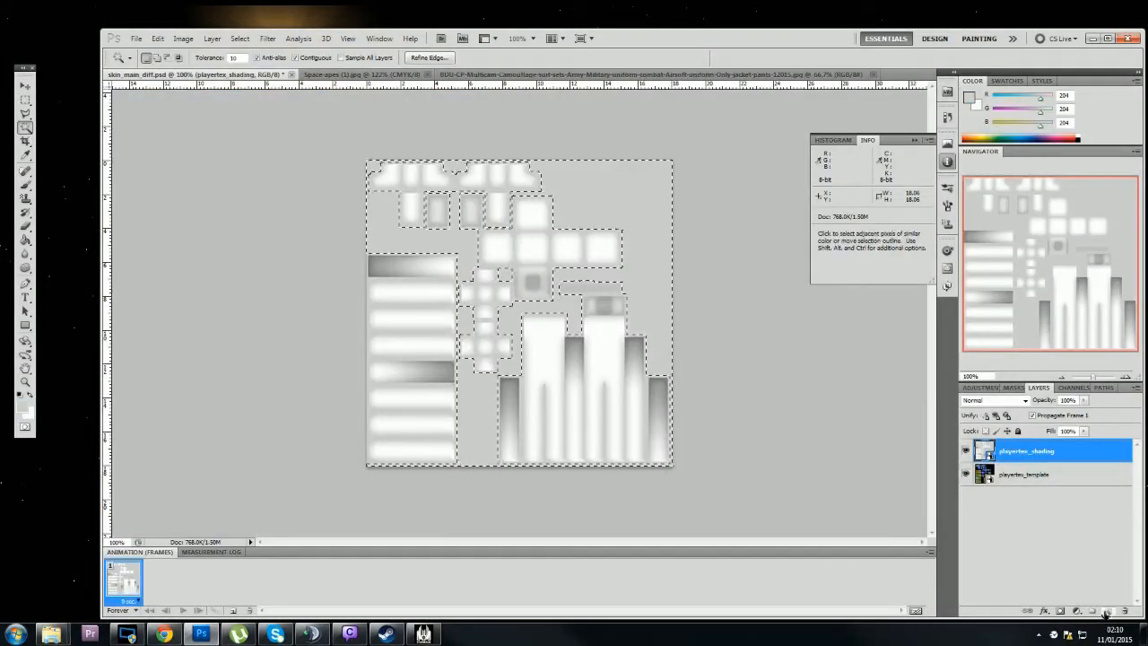
- Select the texture layout pieces on the playertex_shading layer with the Magic Wand
click(1106, 610)
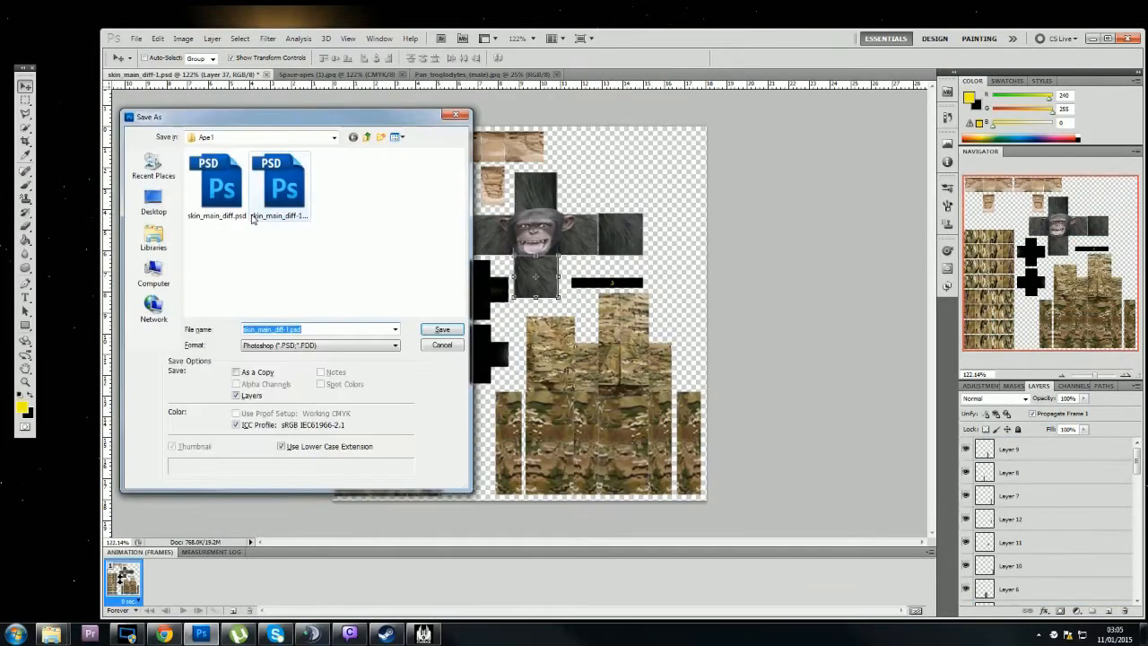
- Save over skin_main_diff.psd in the Ape1 folder
click(216, 184)
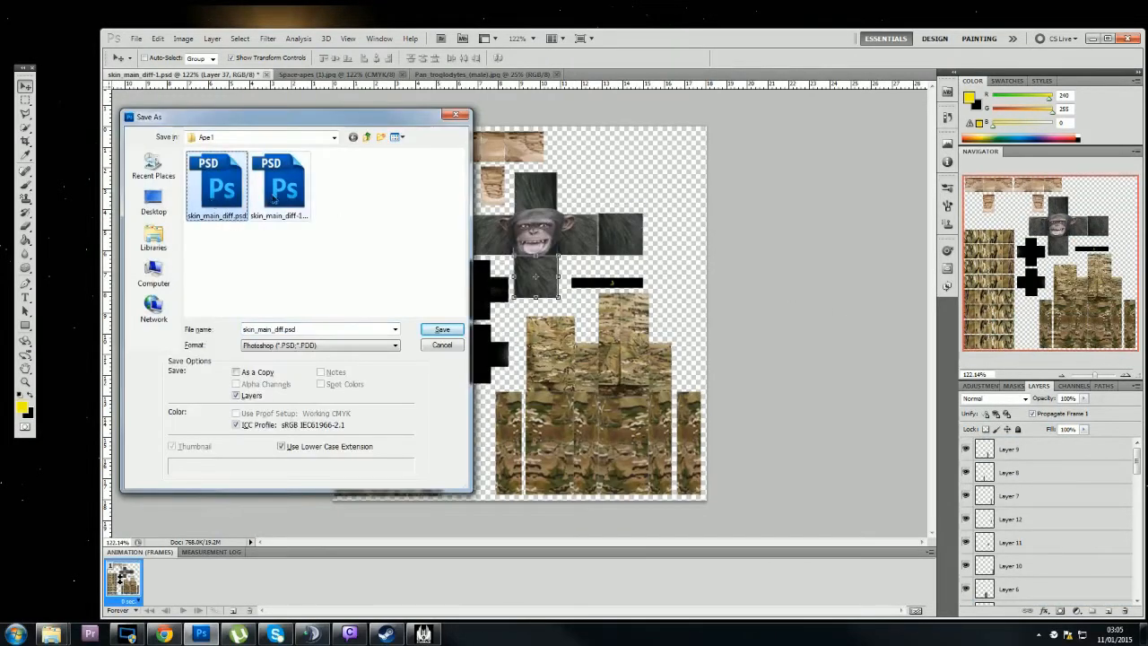
click(442, 329)
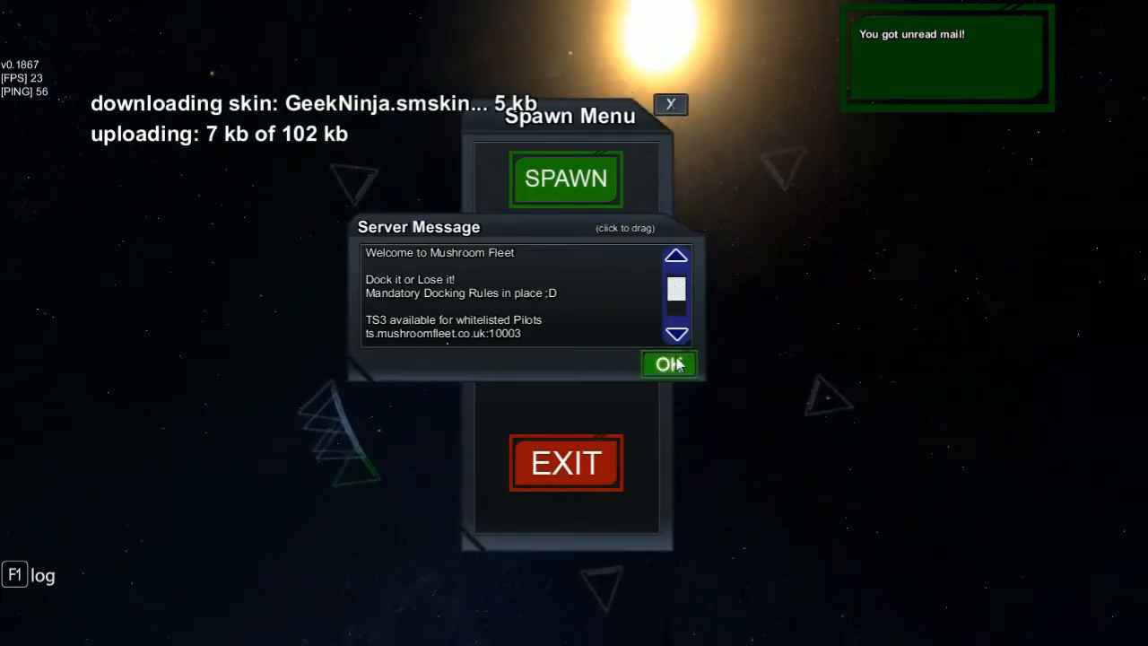
- Dismiss the StarMade Server Message window and spawn while the skin uploads
click(669, 364)
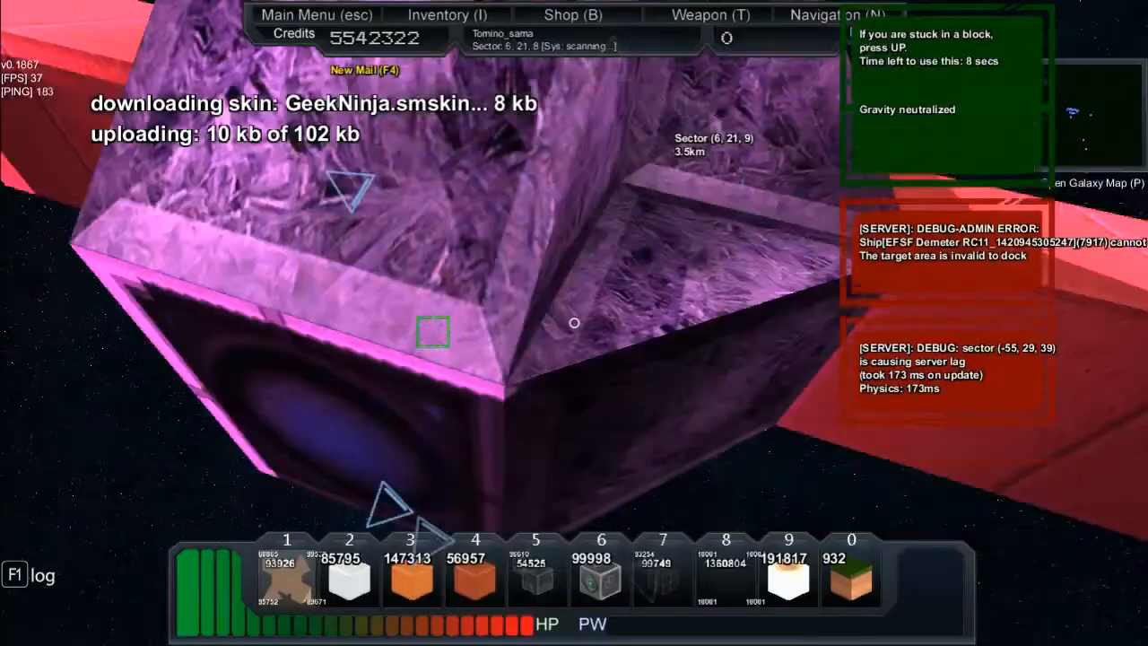